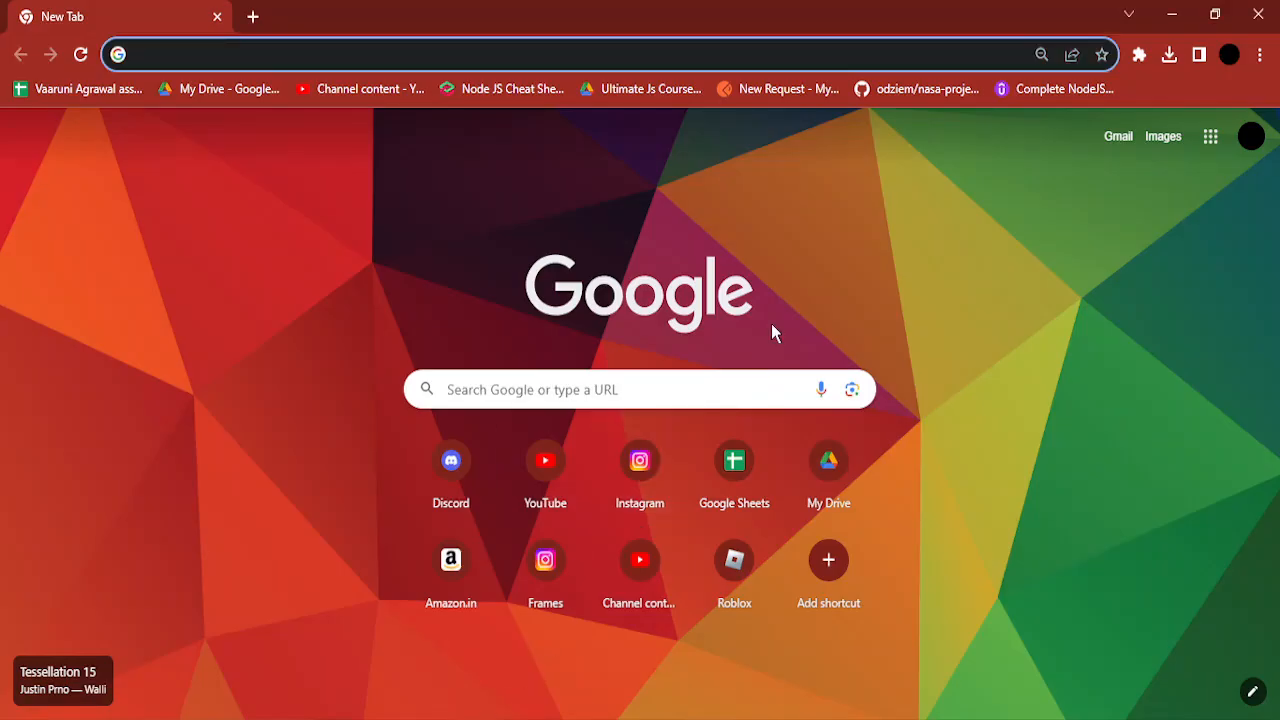
pyautogui.moveTo(885, 307)
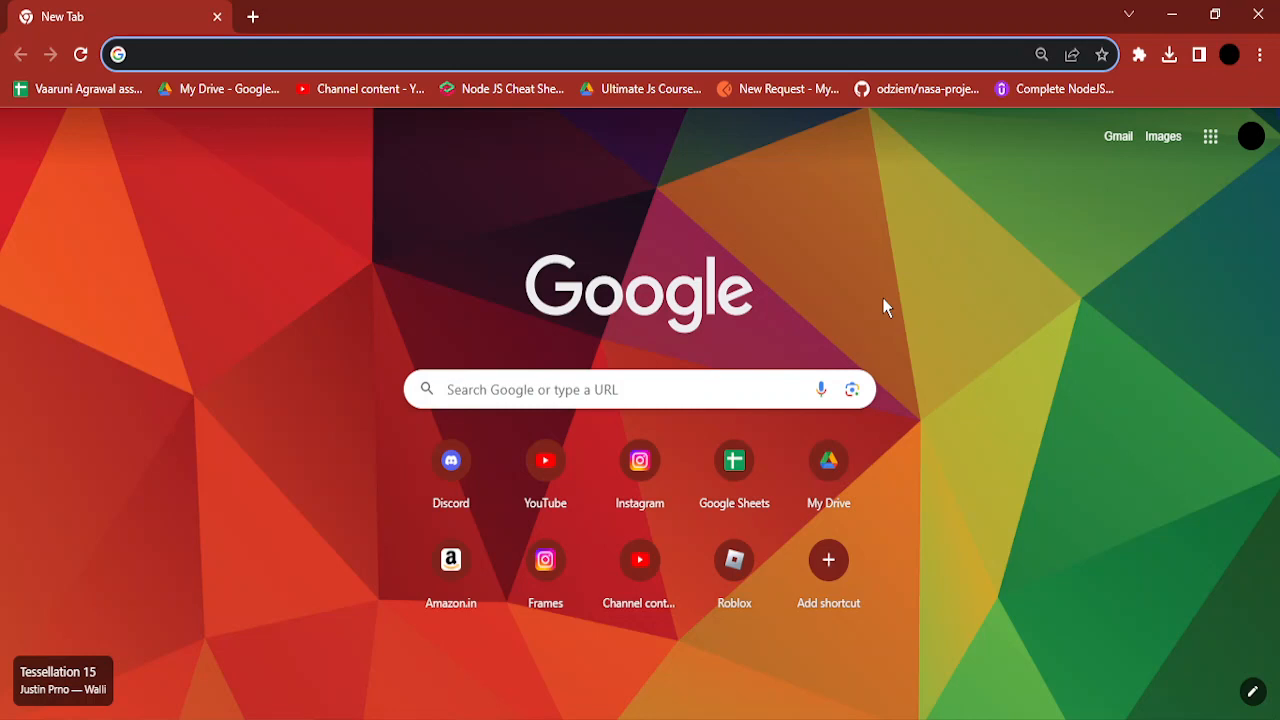
# Search Google for 'python' and open the 'Welcome to Python.org' result
pyautogui.write('python')
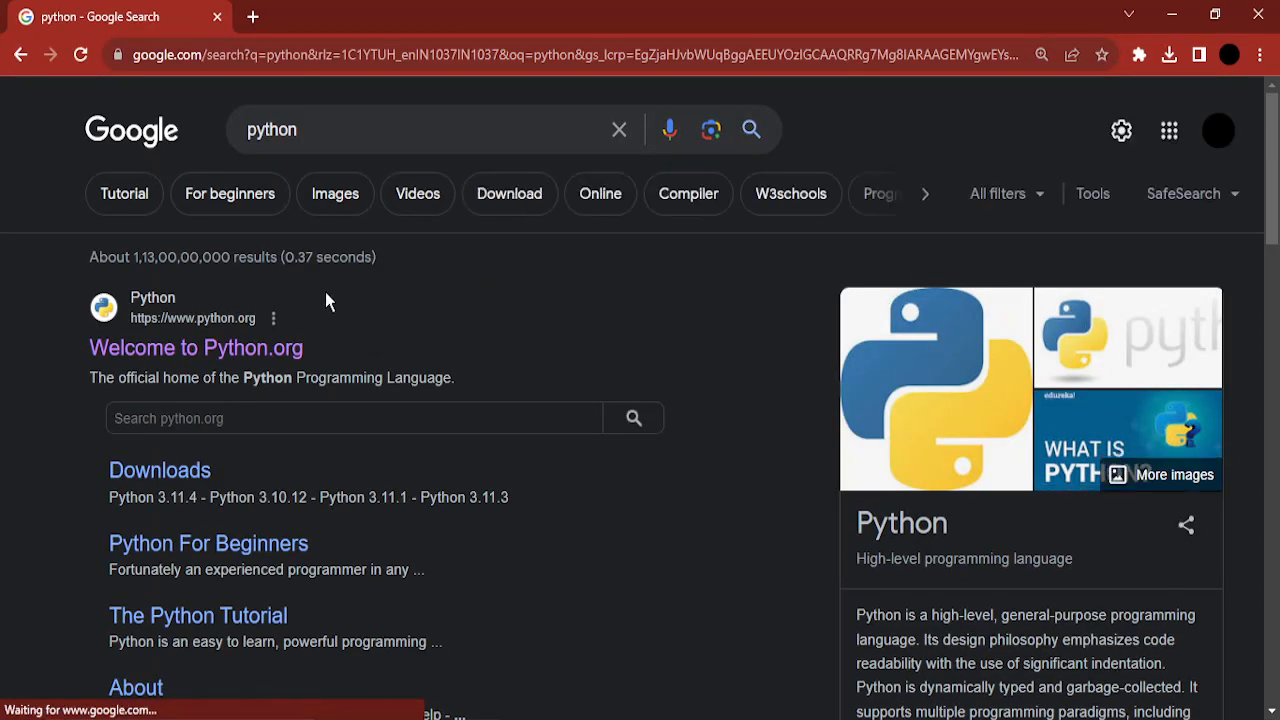
pyautogui.click(196, 347)
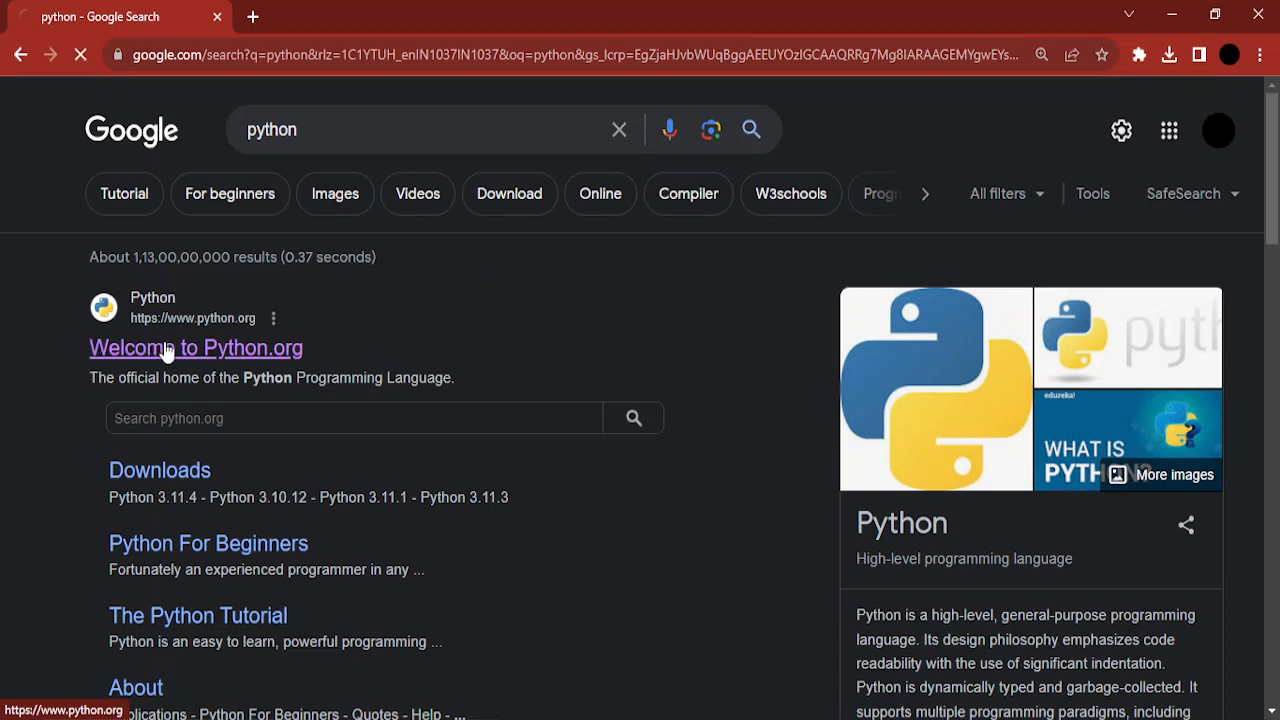
# Download the latest Python for Windows from the python.org Downloads menu
pyautogui.click(196, 347)
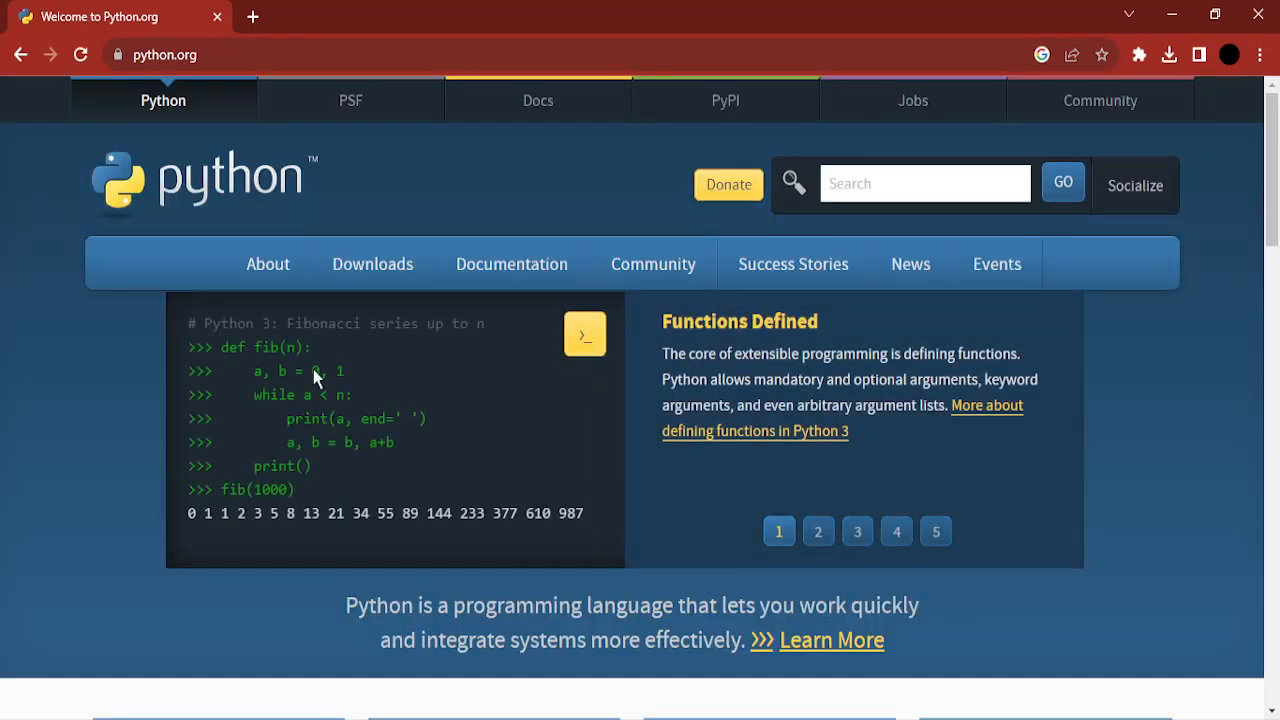
pyautogui.click(372, 264)
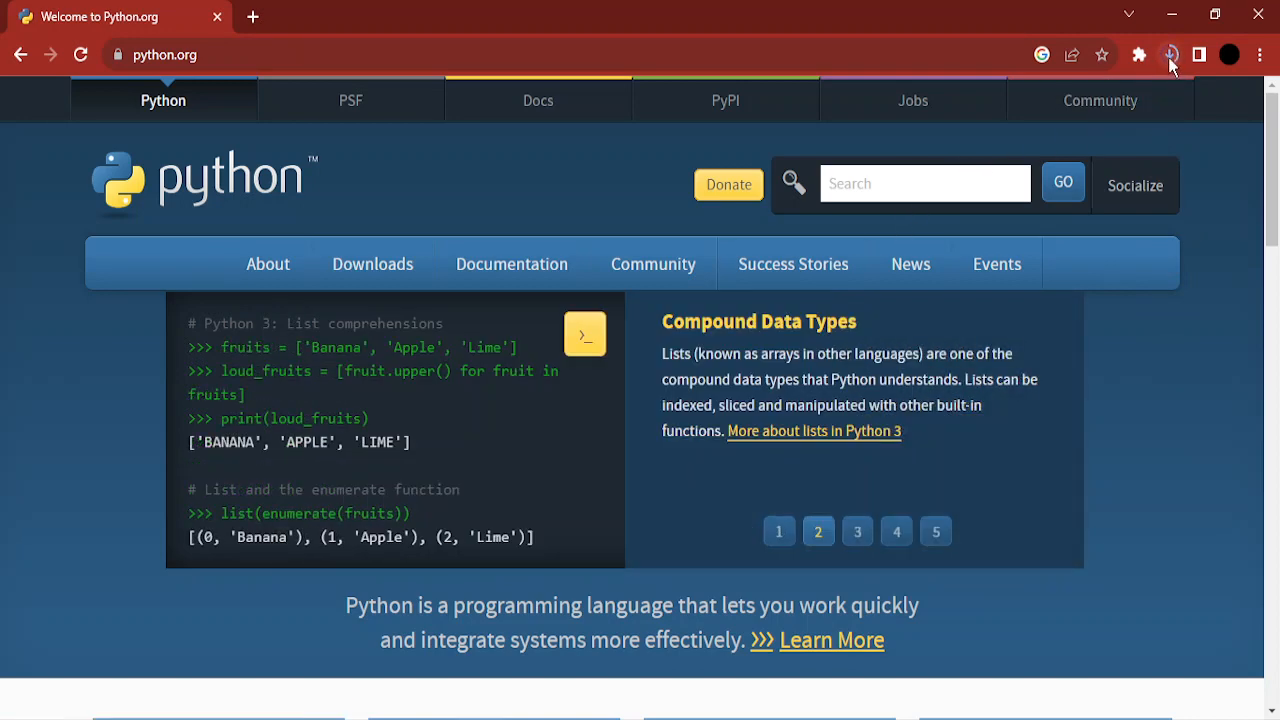
# Run python-3.11.4-amd64.exe from Chrome's downloads and enable 'Add python.exe to PATH'
pyautogui.click(1170, 55)
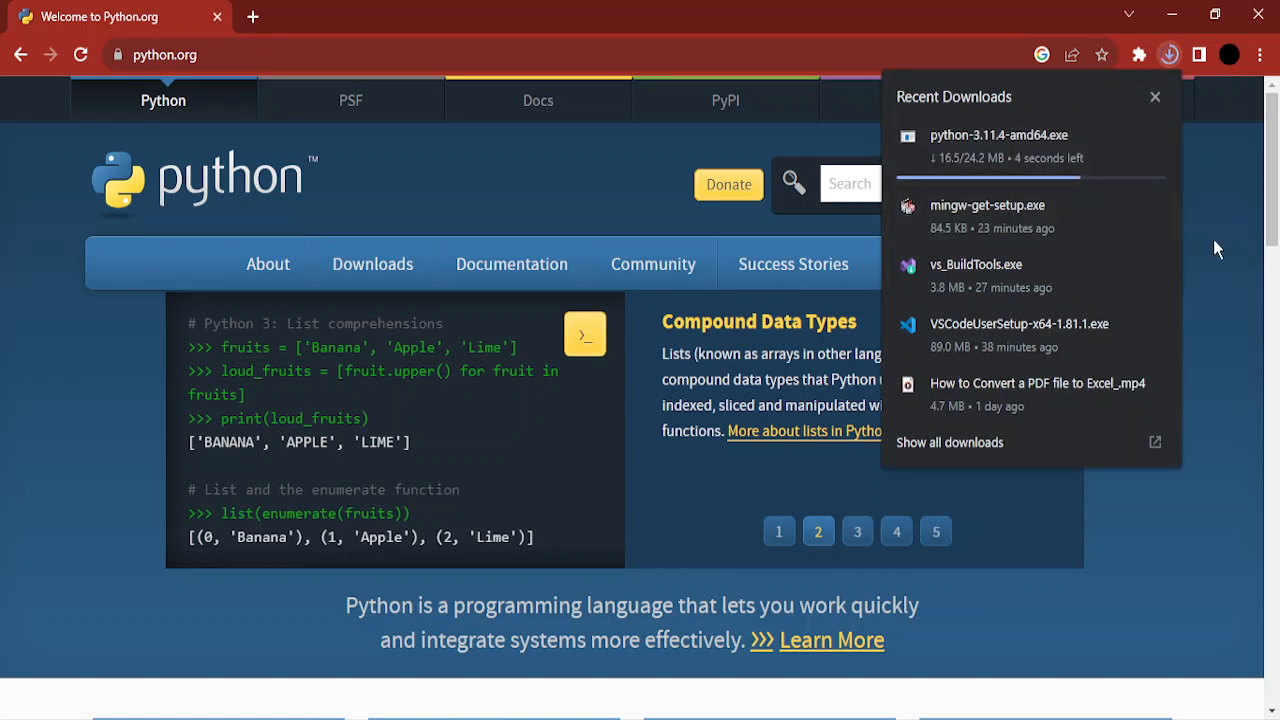
pyautogui.click(857, 531)
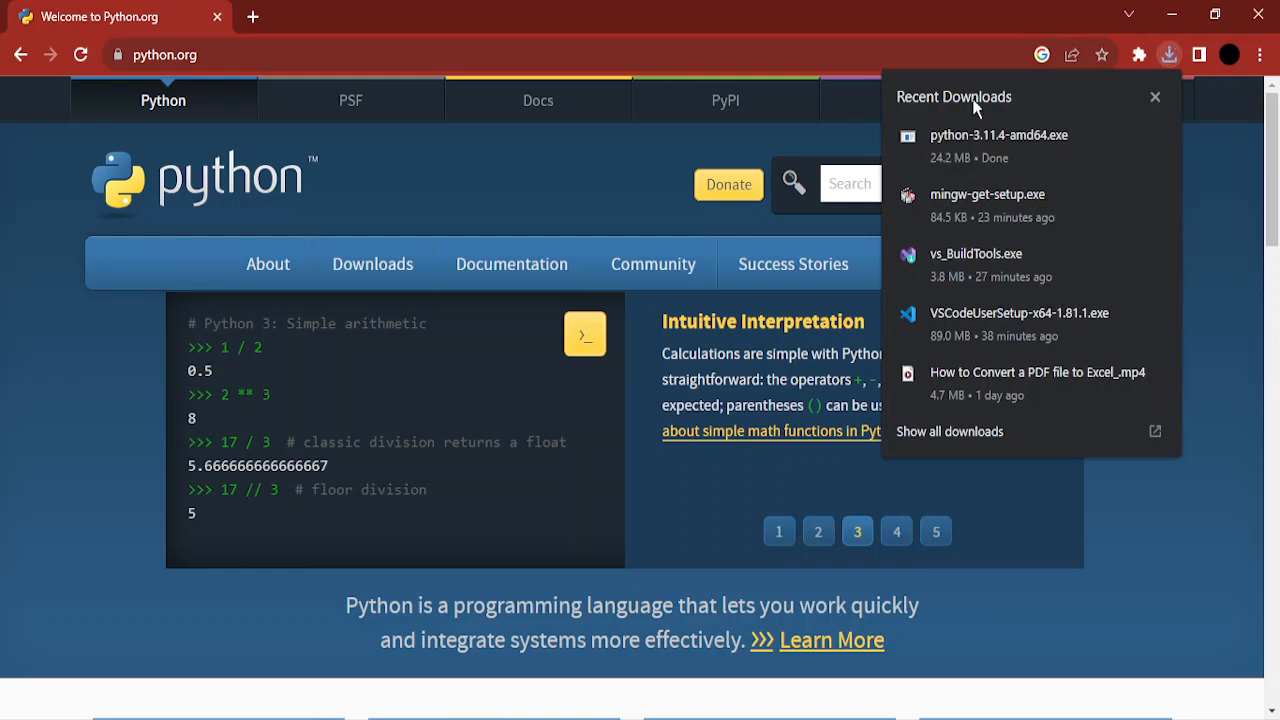
pyautogui.click(1155, 97)
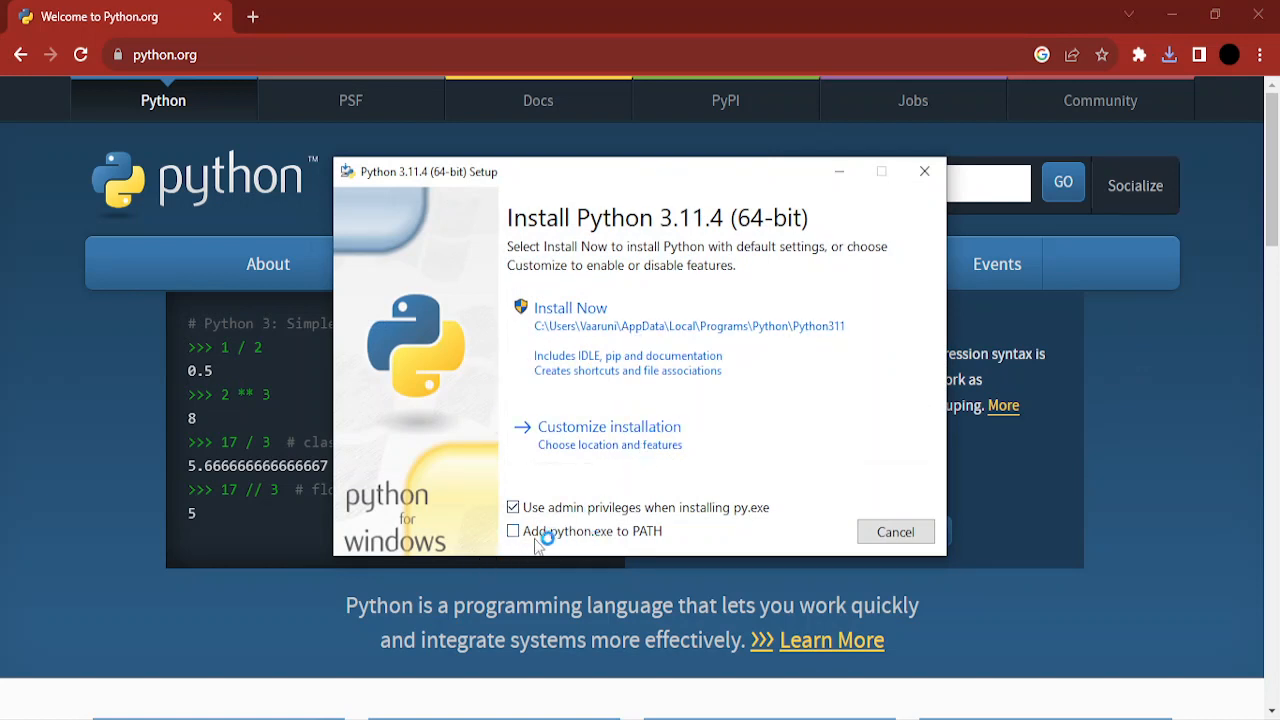
pyautogui.click(513, 531)
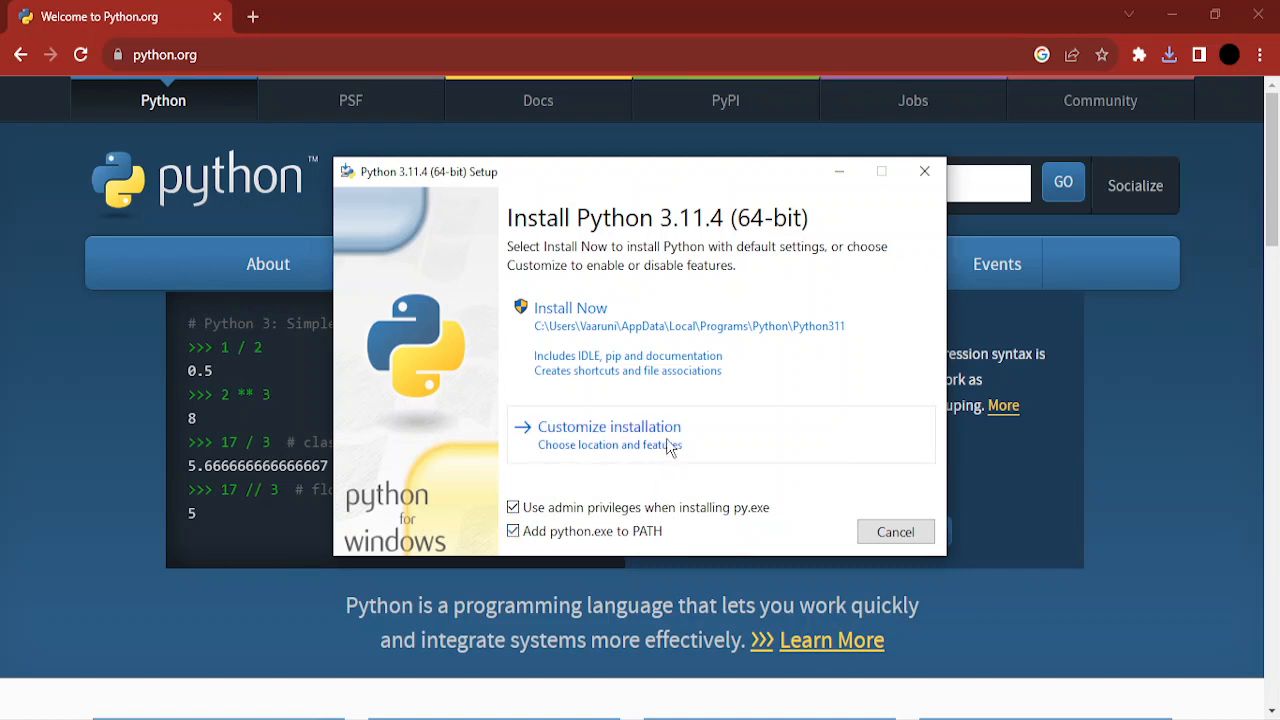
# Choose 'Customize installation', leaving all Optional Features checked
pyautogui.click(608, 426)
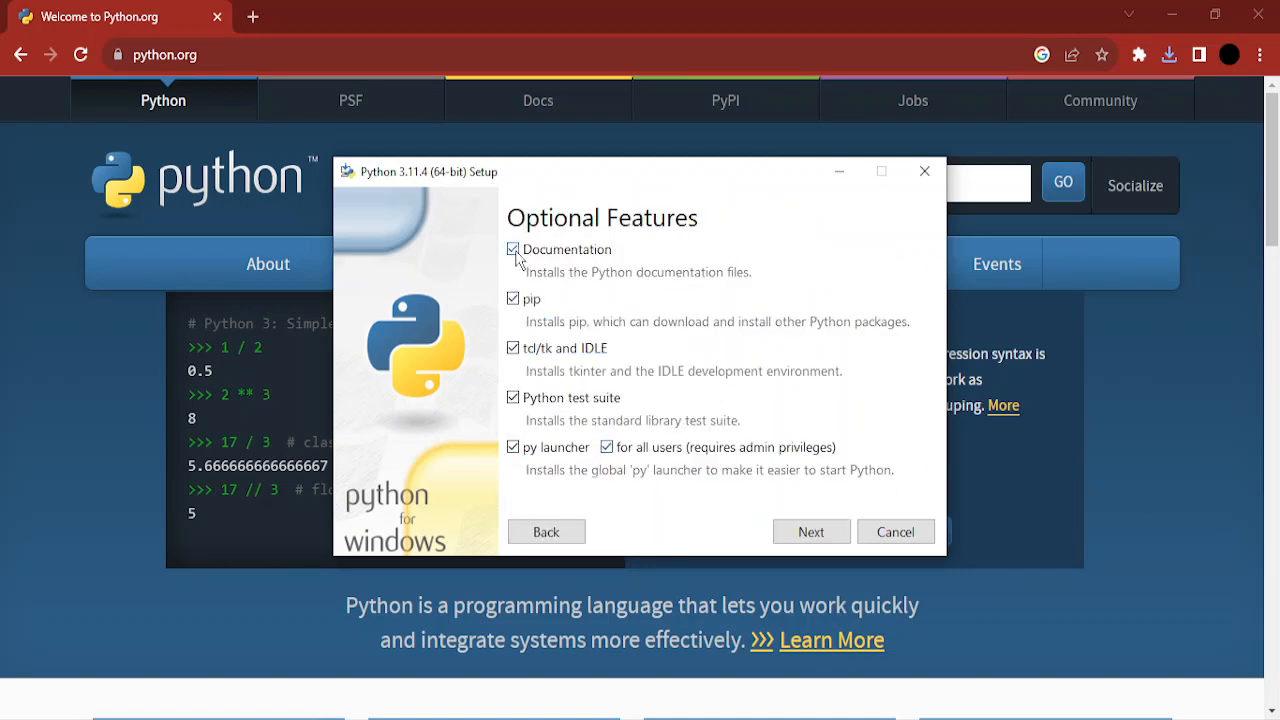
pyautogui.moveTo(492, 310)
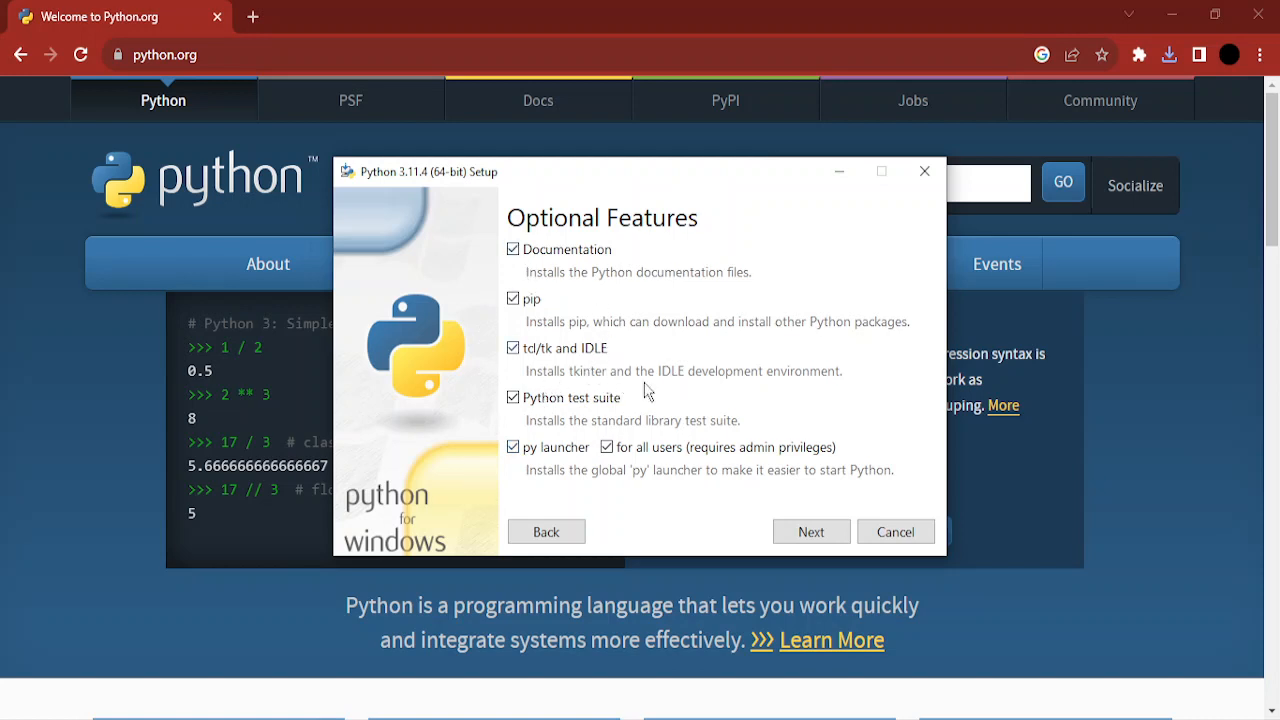
pyautogui.moveTo(713, 511)
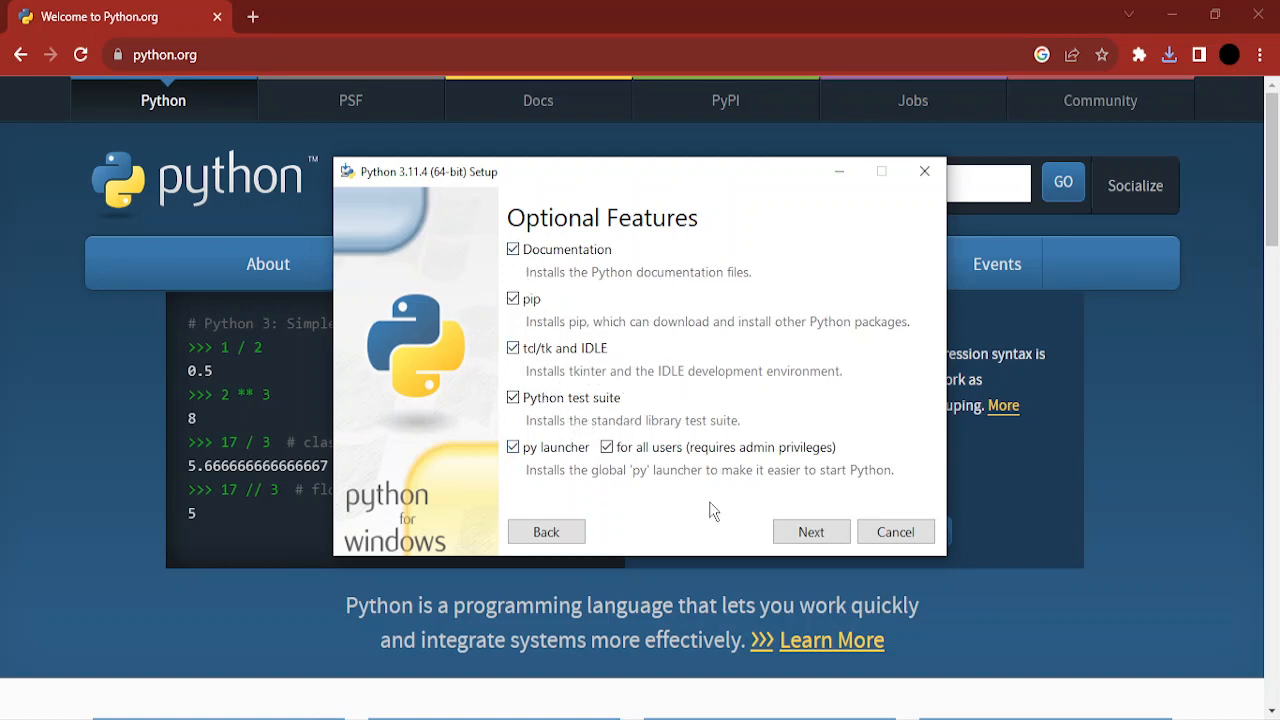
# Go to Advanced Options and tick 'Install Python 3.11 for all users'
pyautogui.click(811, 531)
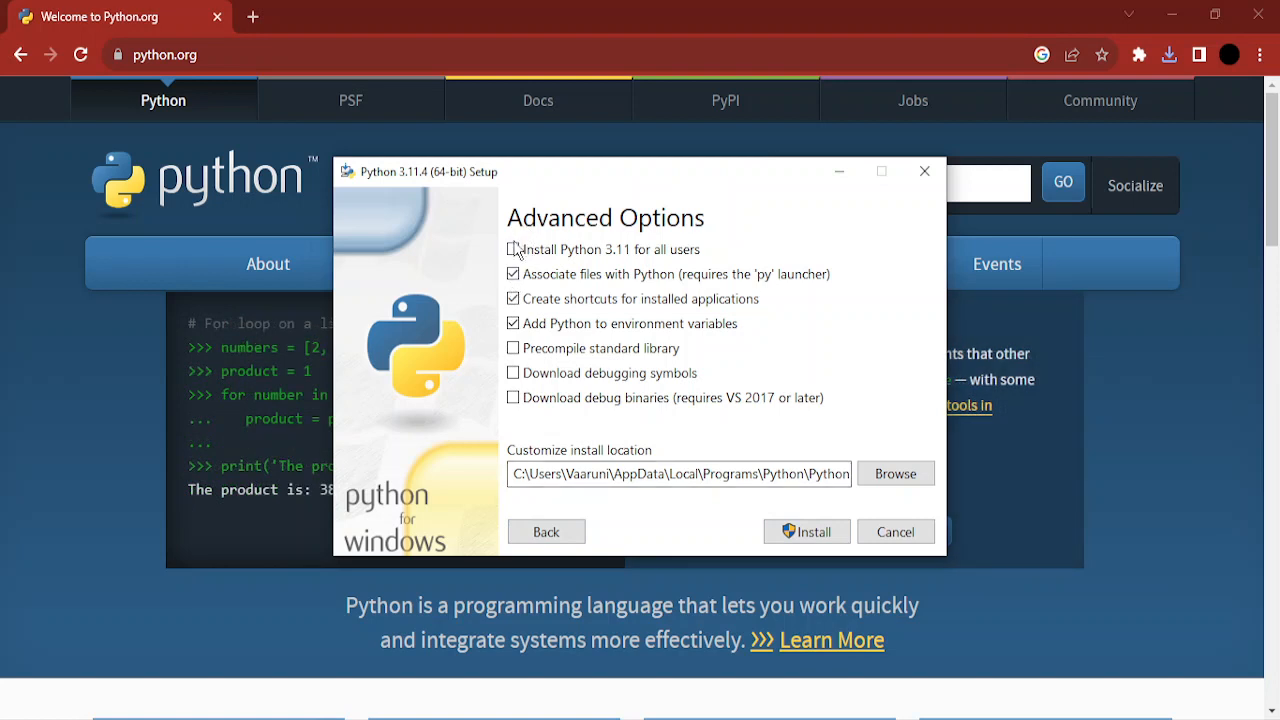
pyautogui.click(513, 249)
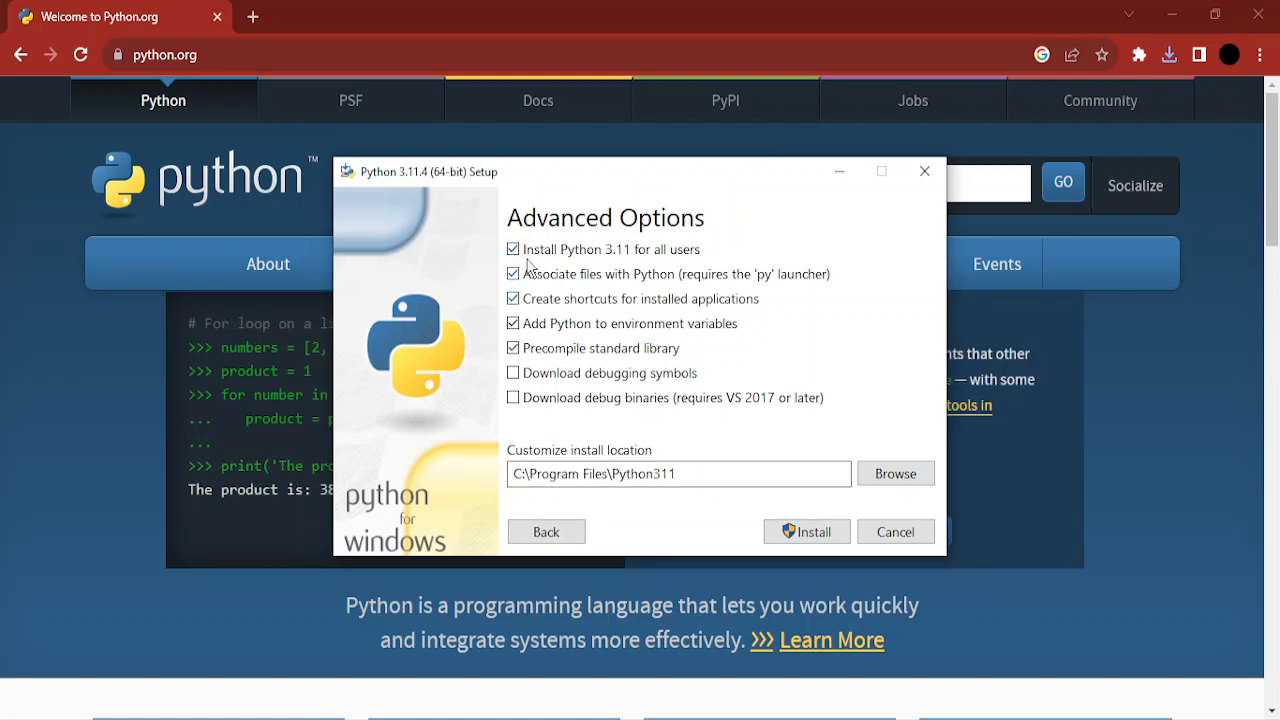
pyautogui.moveTo(697, 258)
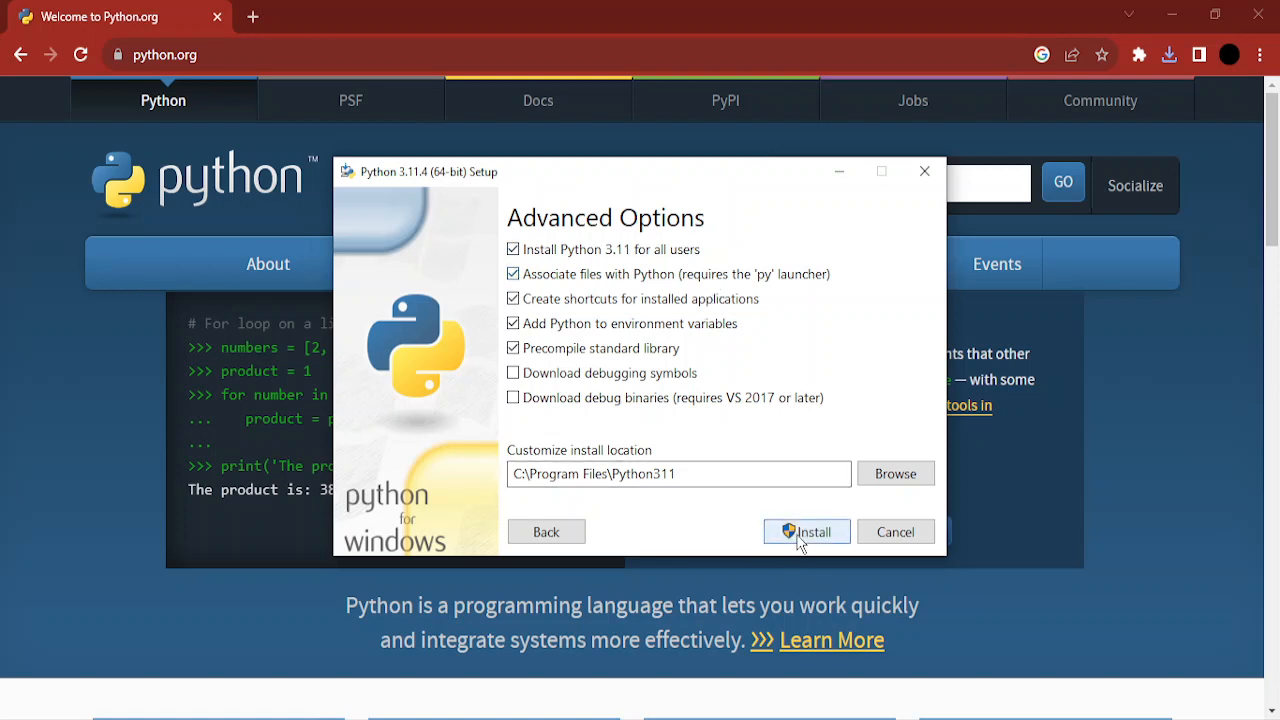
pyautogui.moveTo(773, 598)
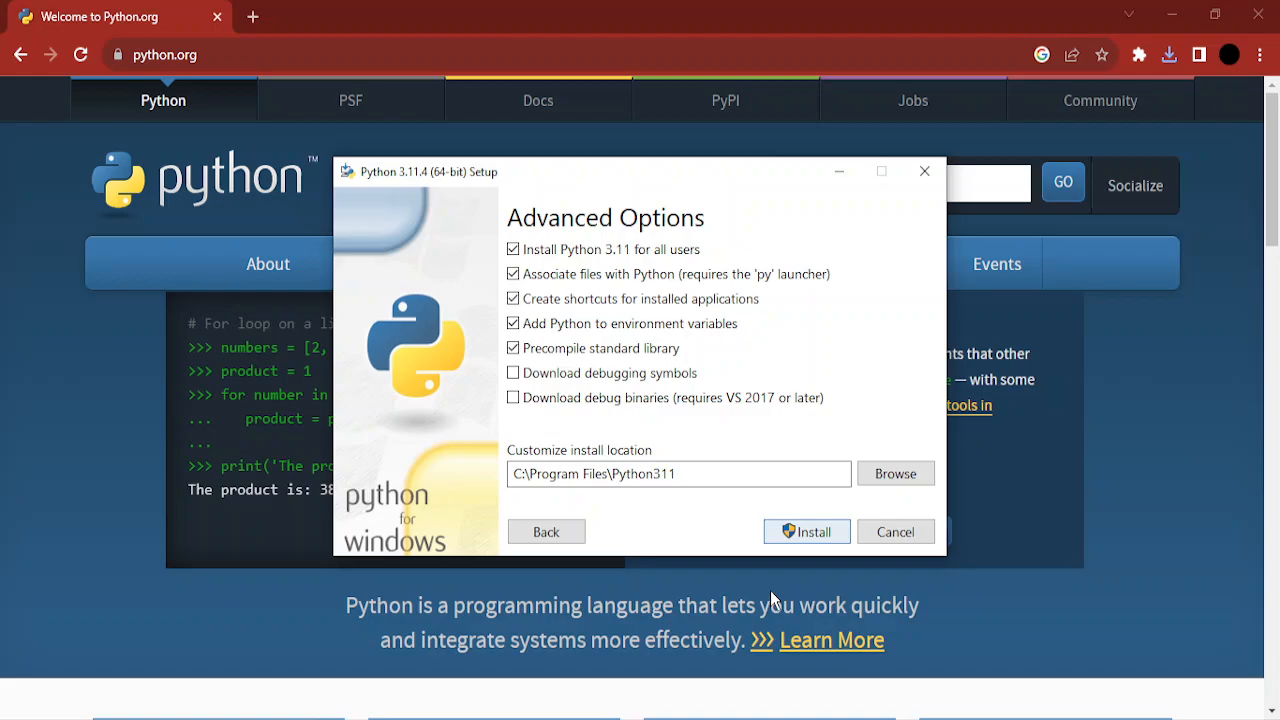